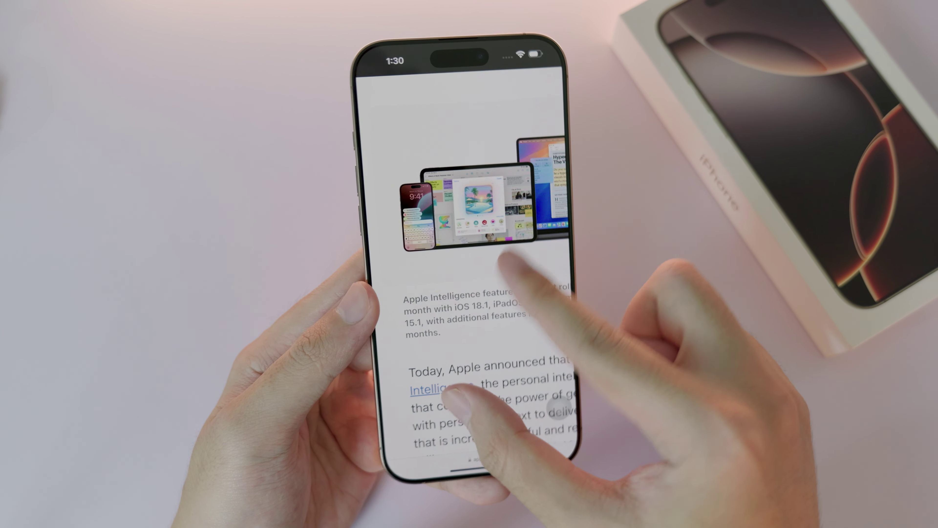
Step: Scroll the Apple Intelligence article, review the Siri settings page, and return to the main Settings list
scroll("down", 3)
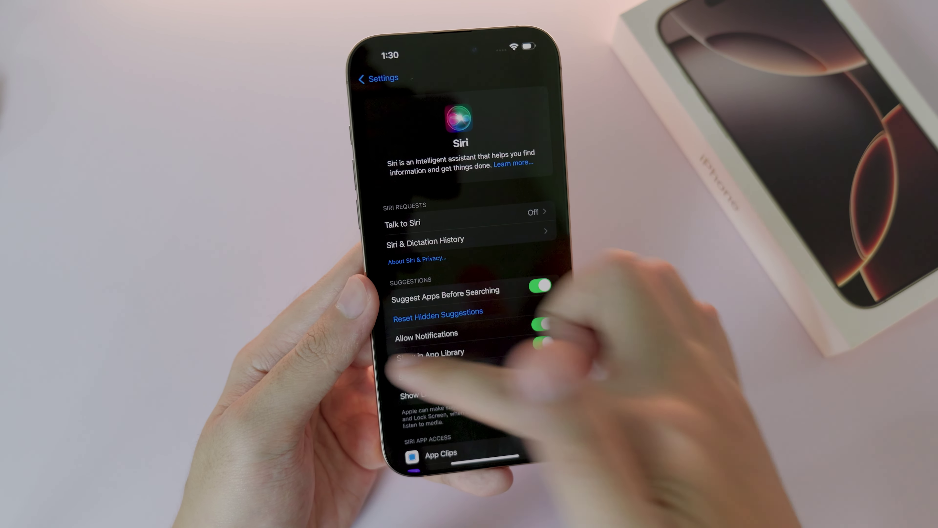
left_click(378, 78)
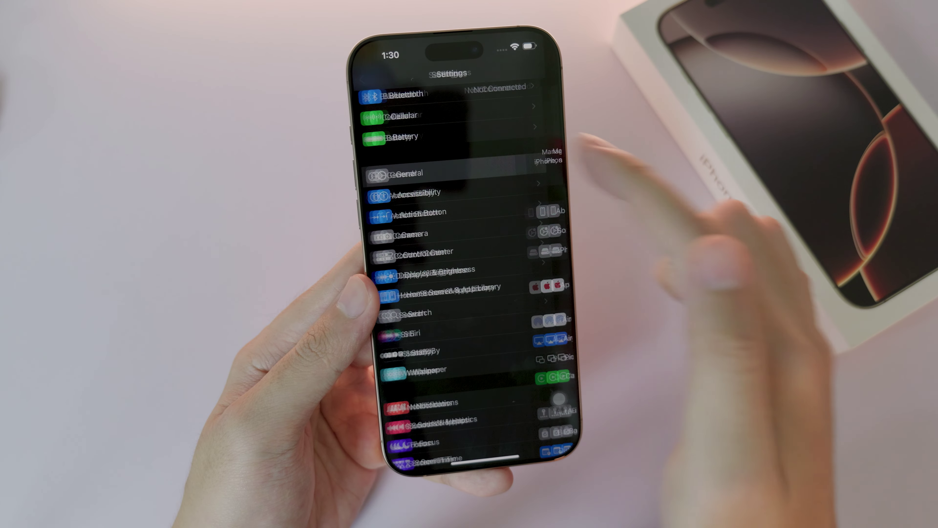